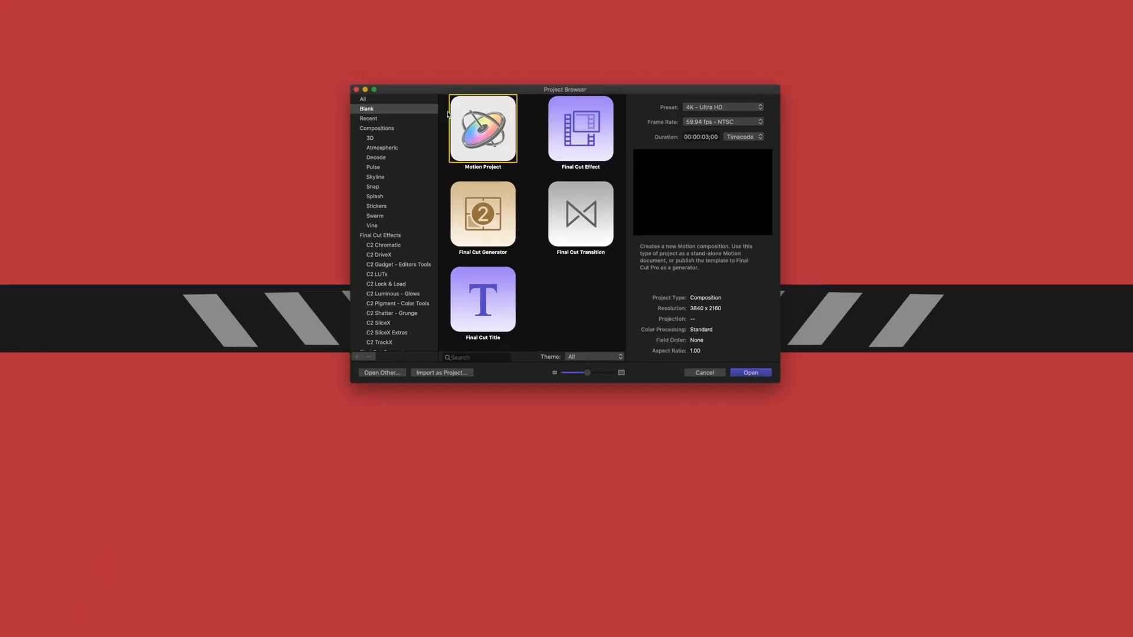
pyautogui.moveTo(506, 343)
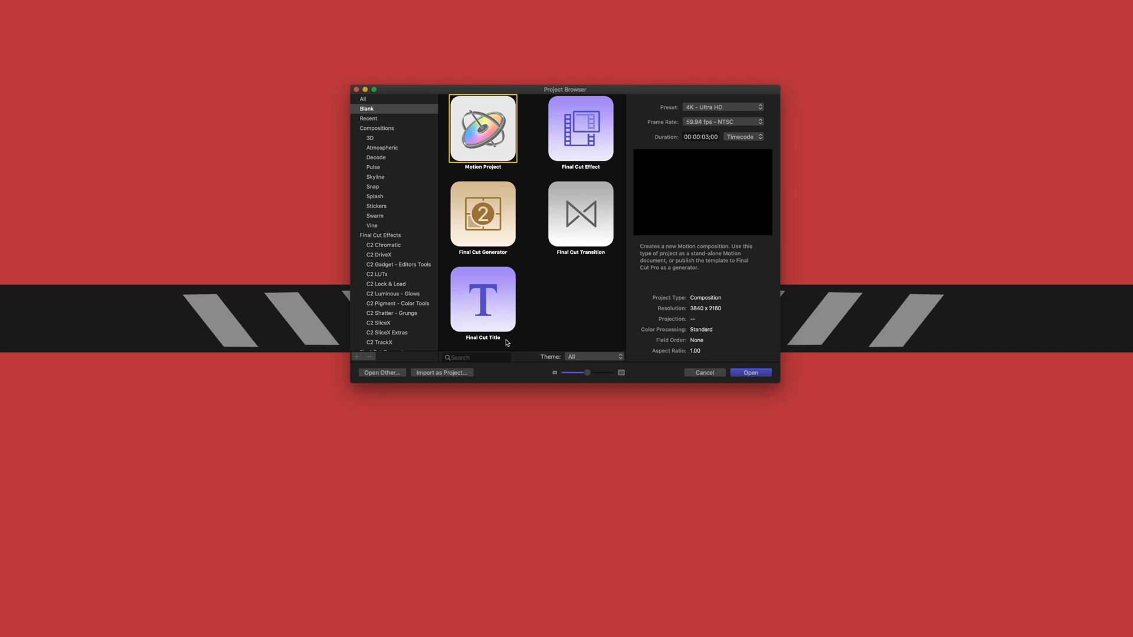
# Create a new blank Final Cut Title project from the Project Browser
pyautogui.click(481, 299)
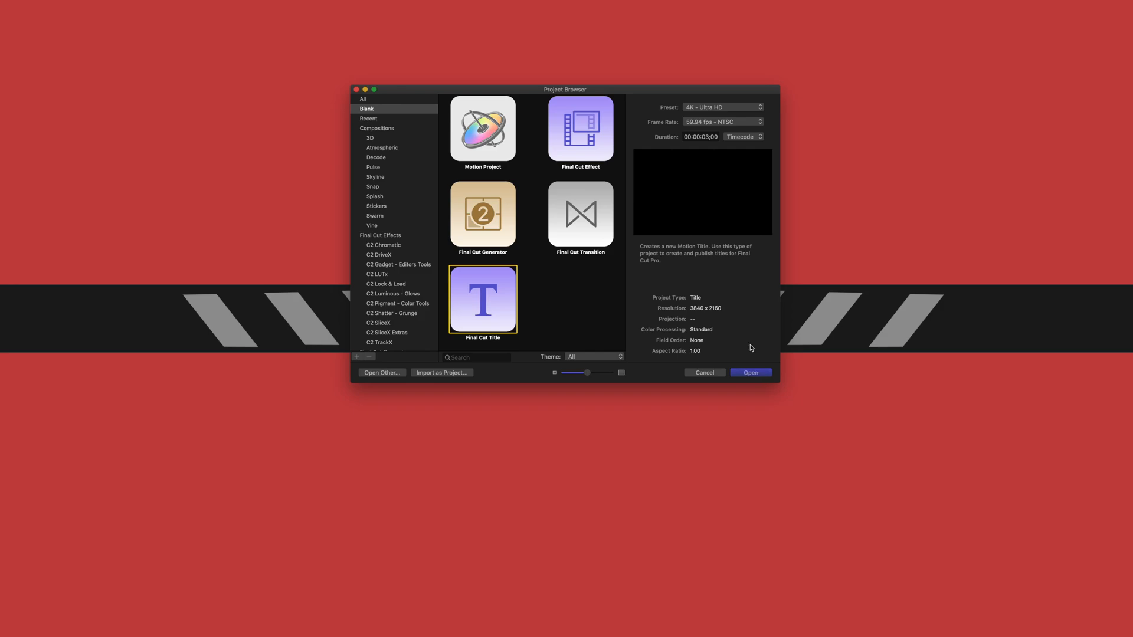
pyautogui.click(749, 373)
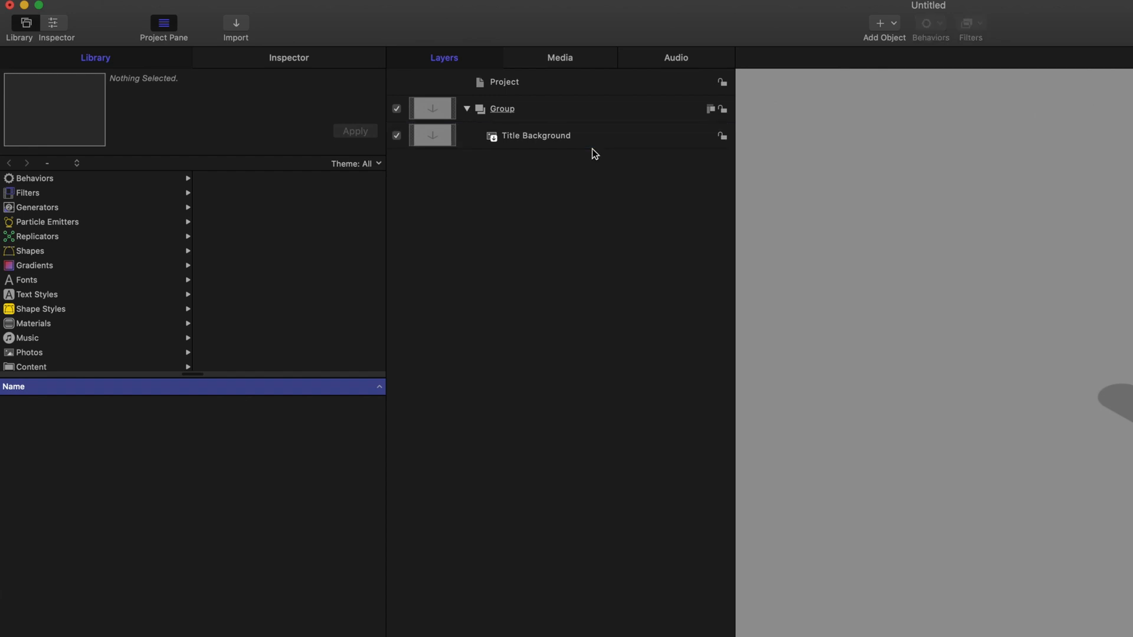
pyautogui.click(61, 4)
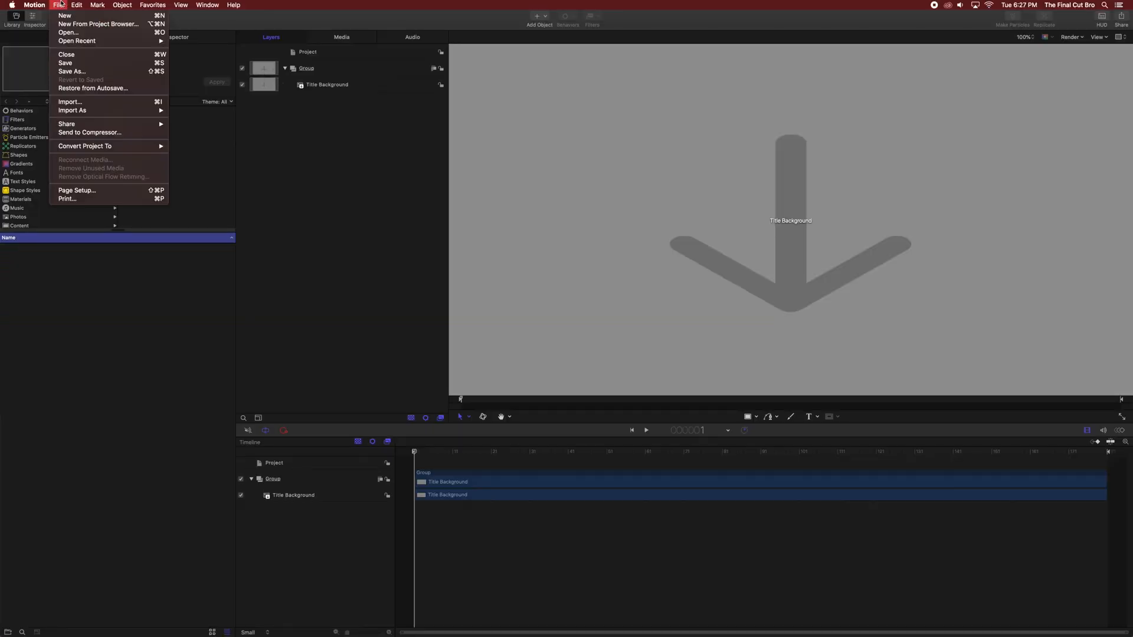
# Start Publish Template and create a new category named Adjustment Layer
pyautogui.click(66, 124)
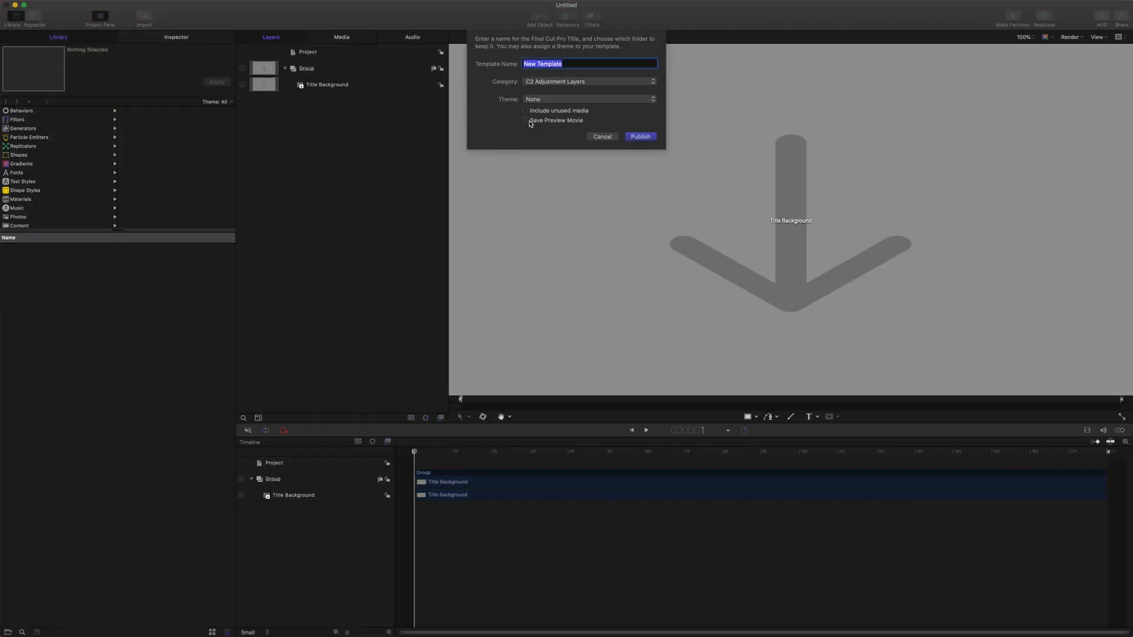
pyautogui.click(586, 81)
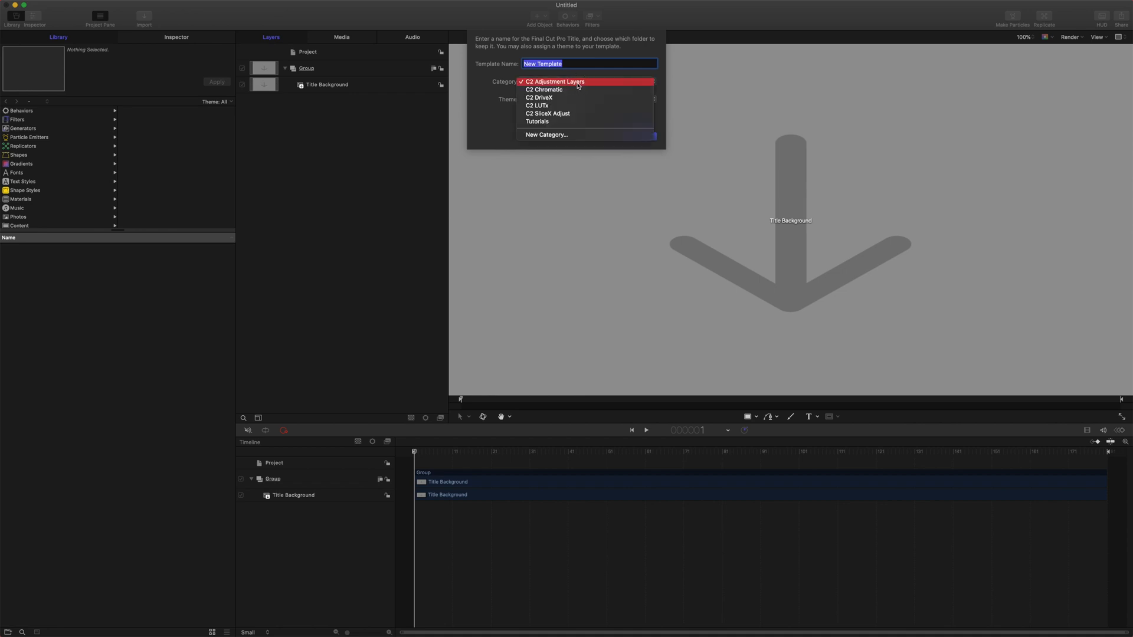
pyautogui.click(555, 81)
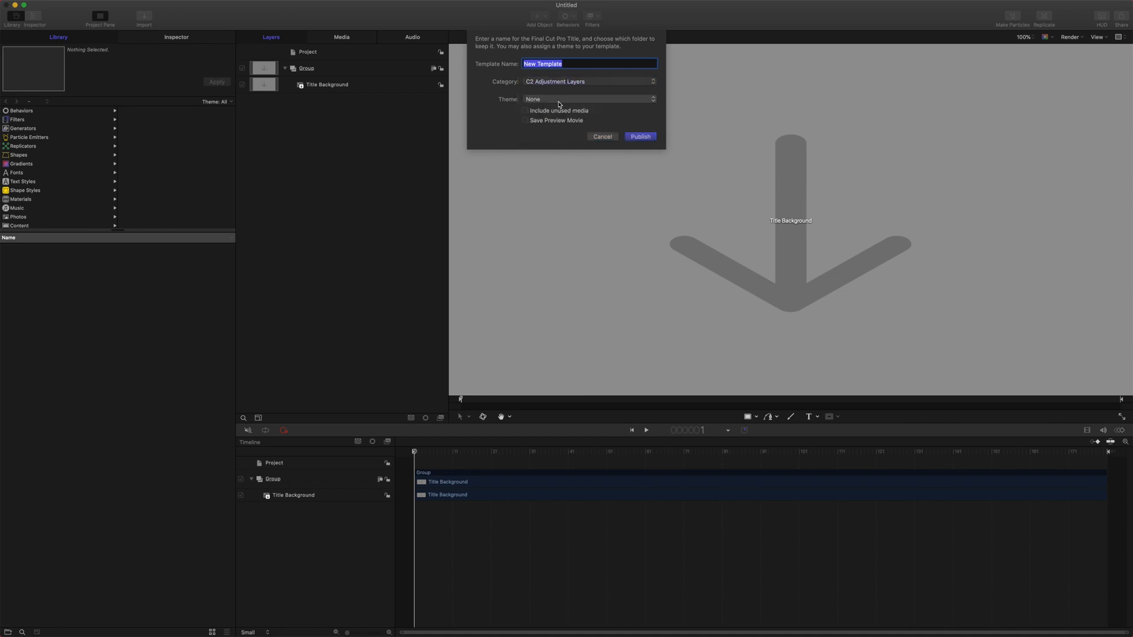
pyautogui.click(587, 81)
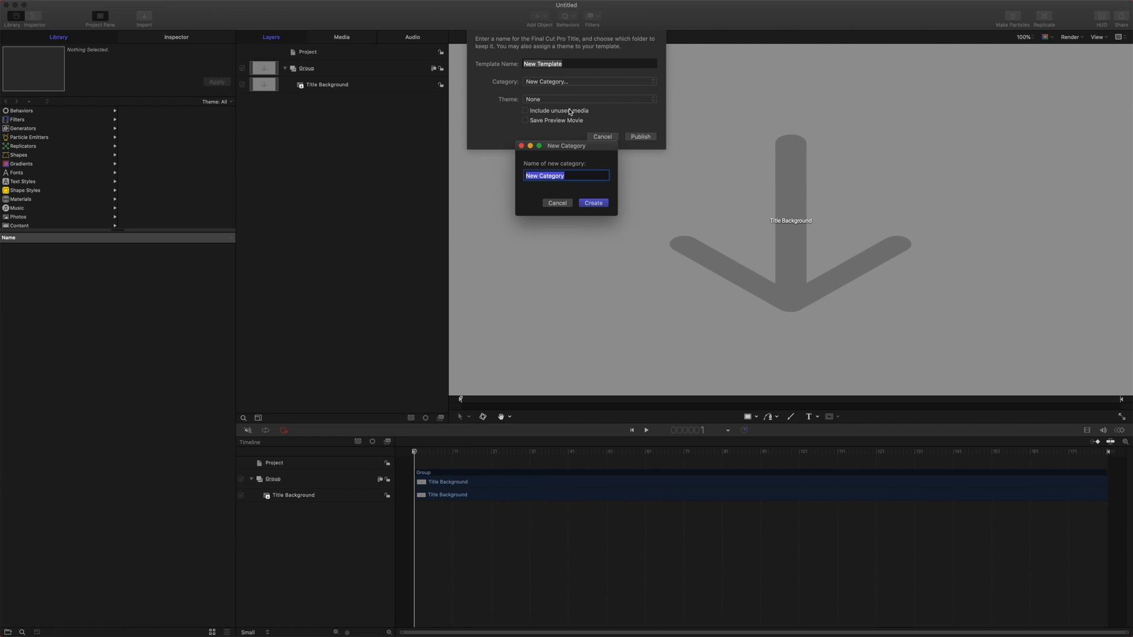
pyautogui.write('Adjustment')
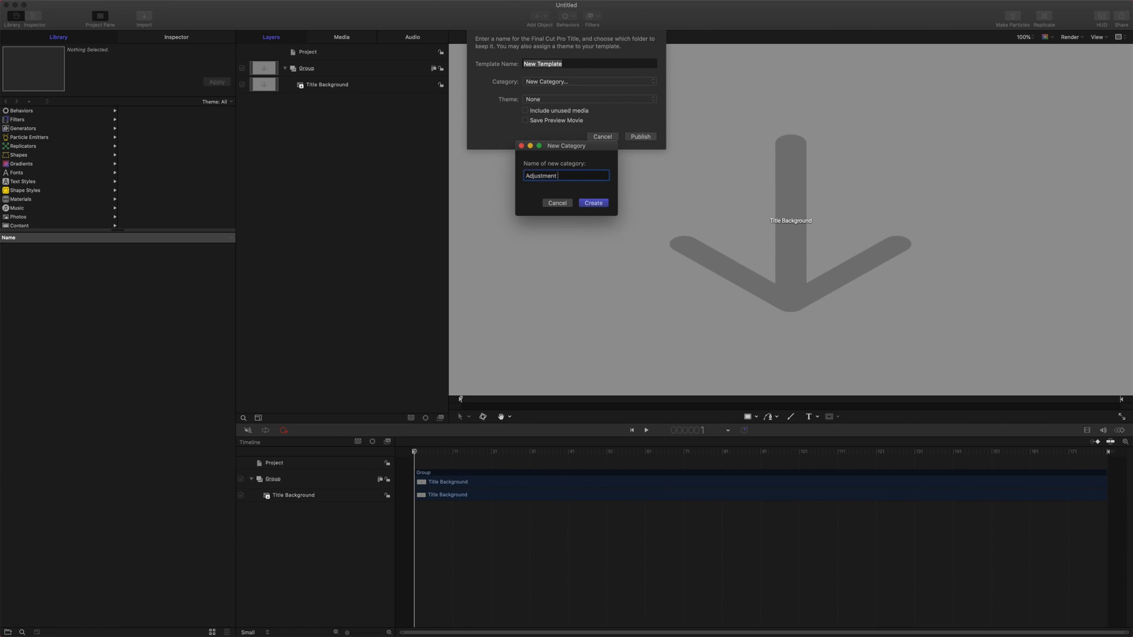
pyautogui.click(593, 202)
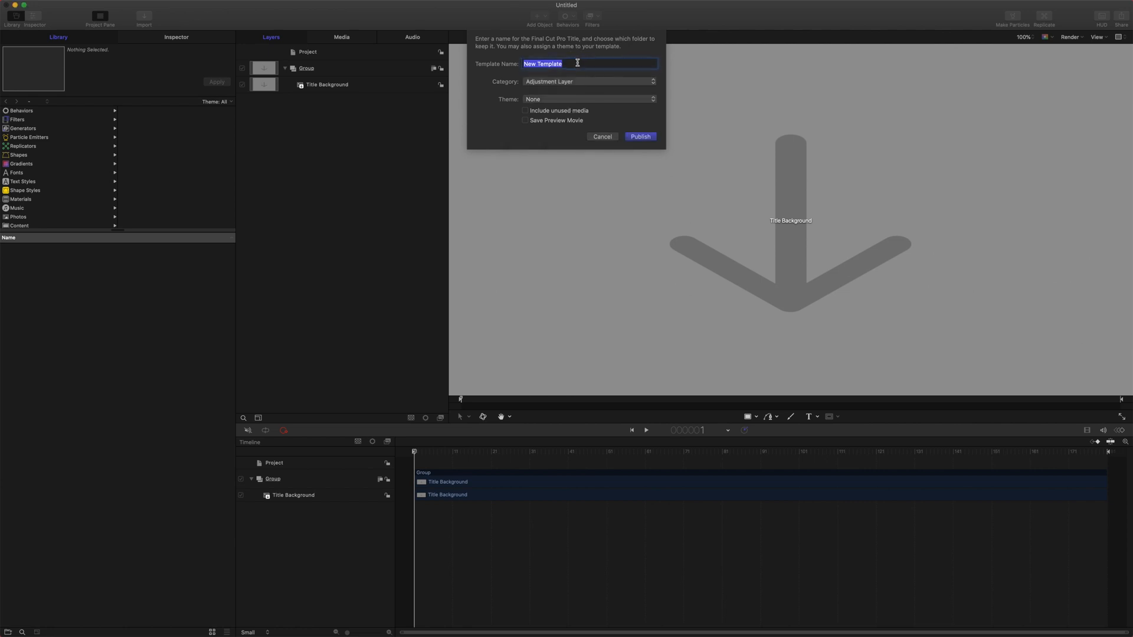
# Name the template Adjustment Layer and publish it
pyautogui.write('Adjustment Layer')
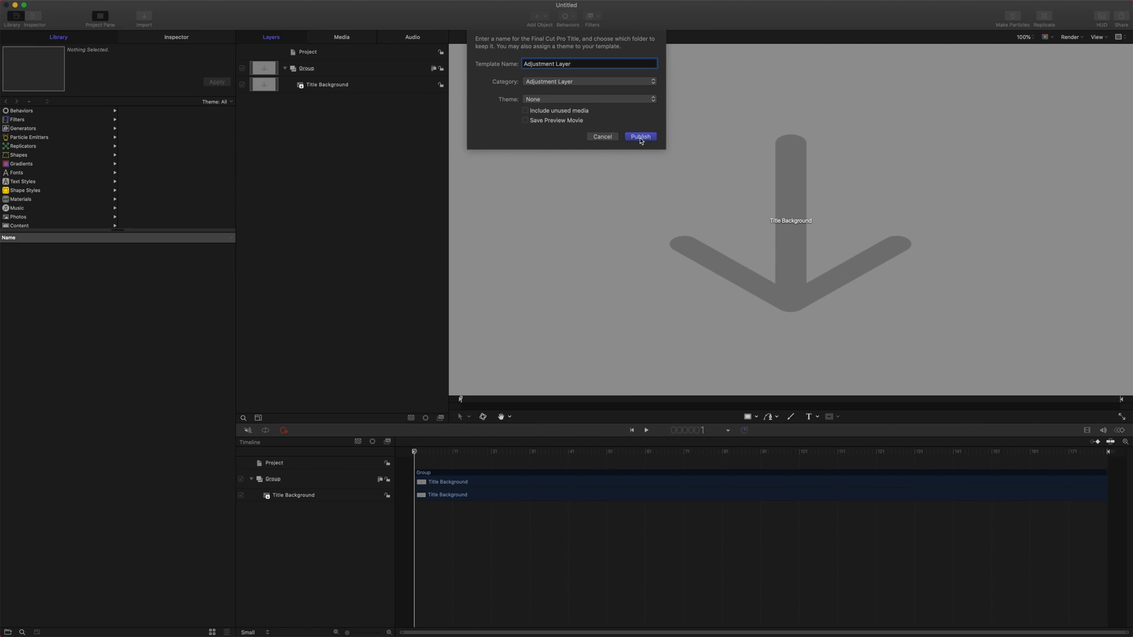
pyautogui.click(639, 137)
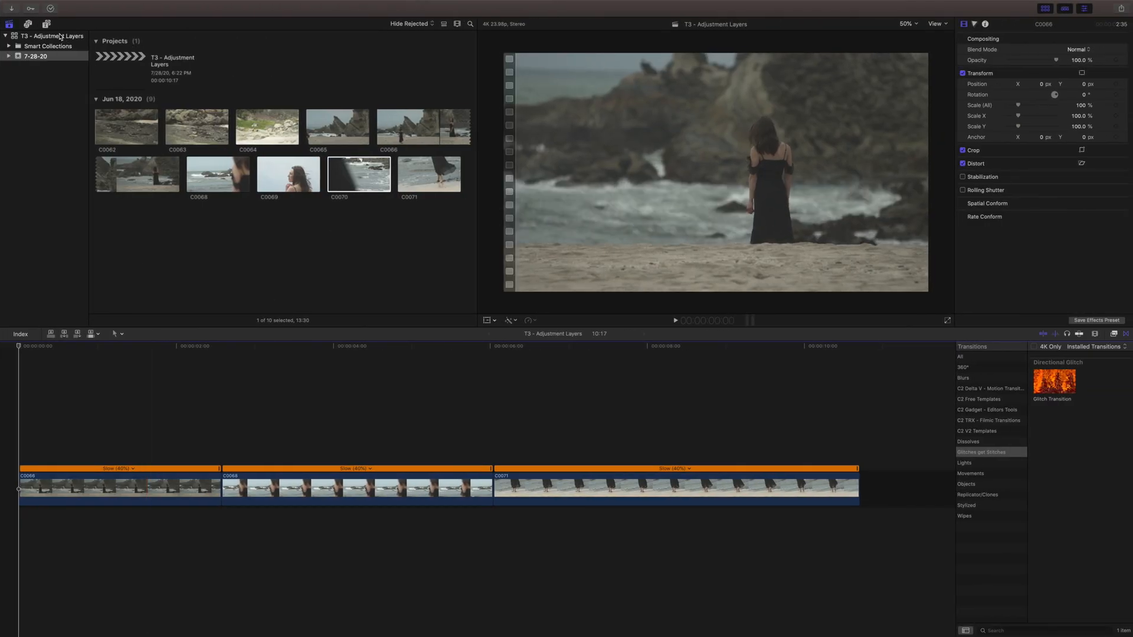
pyautogui.moveTo(47, 24)
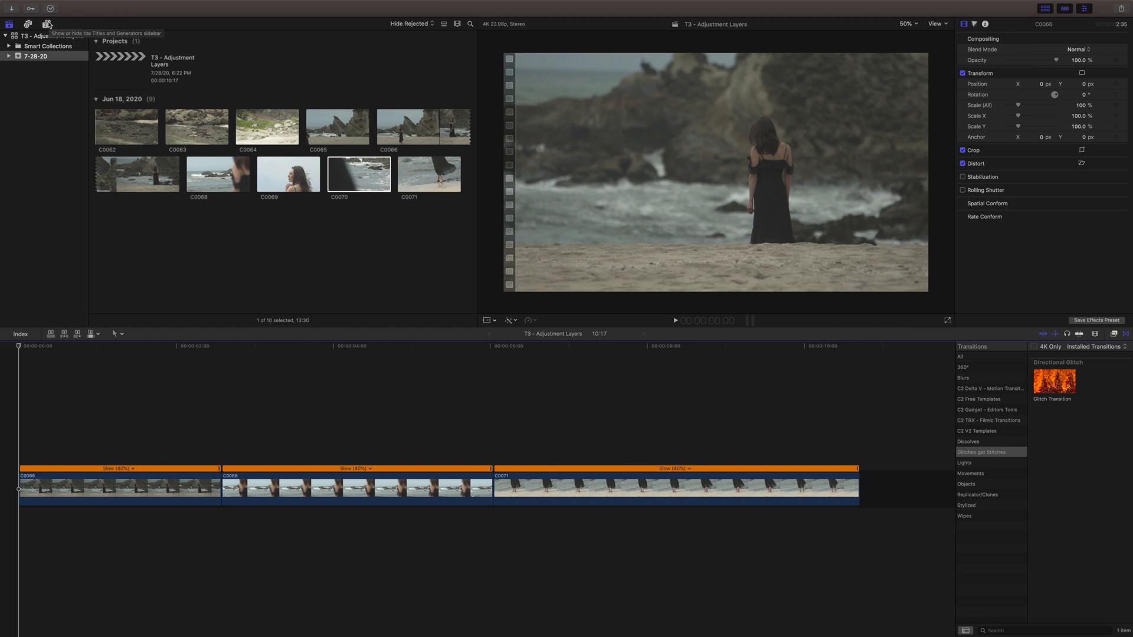
# Add the Adjustment Layer title above the beach clips and stretch it across the full edit
pyautogui.click(49, 24)
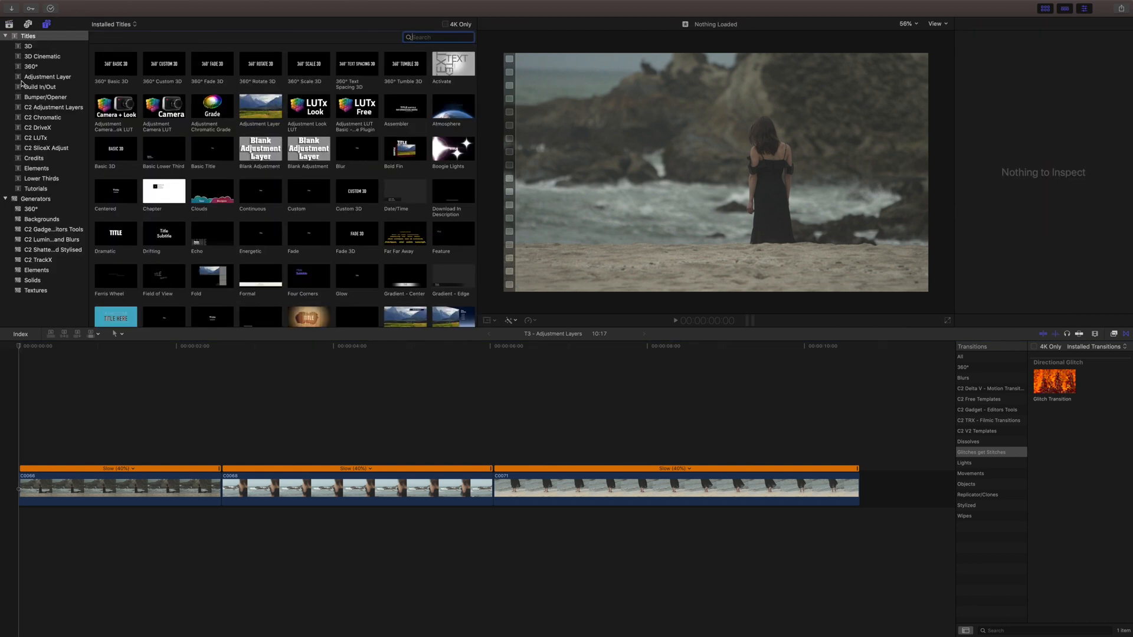
pyautogui.click(47, 77)
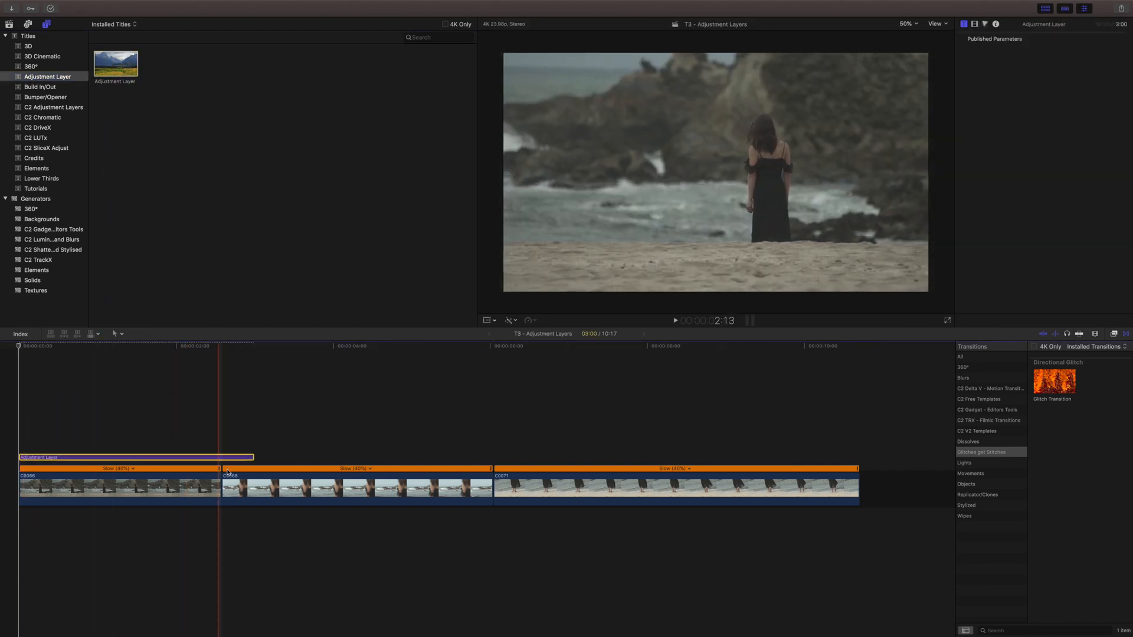
pyautogui.moveTo(253, 457); pyautogui.dragTo(535, 456)
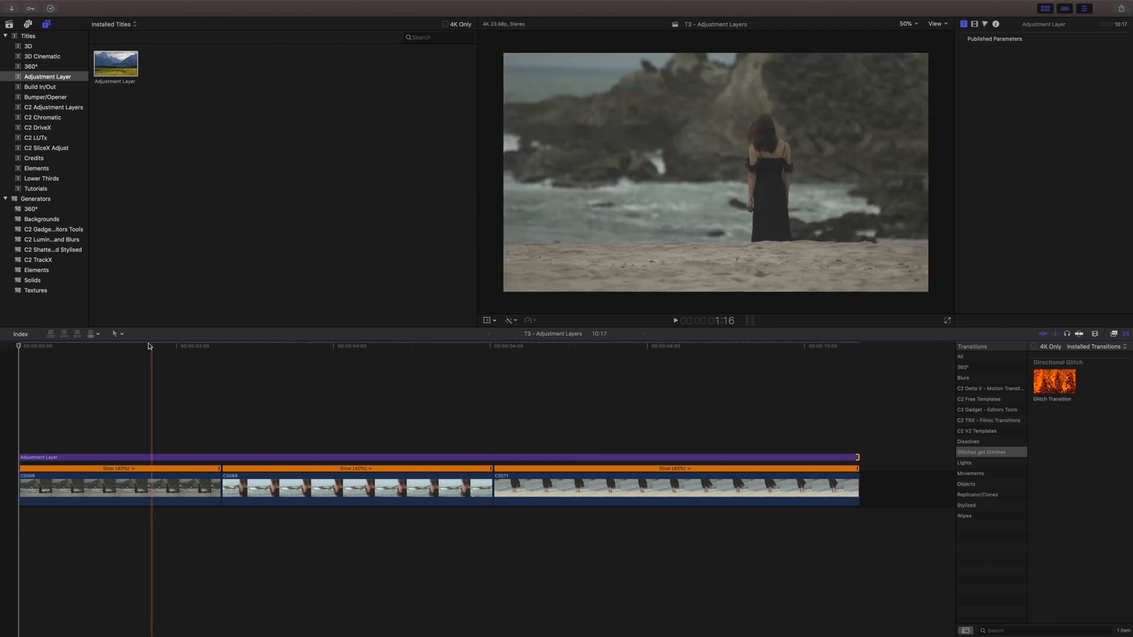
pyautogui.click(11, 346)
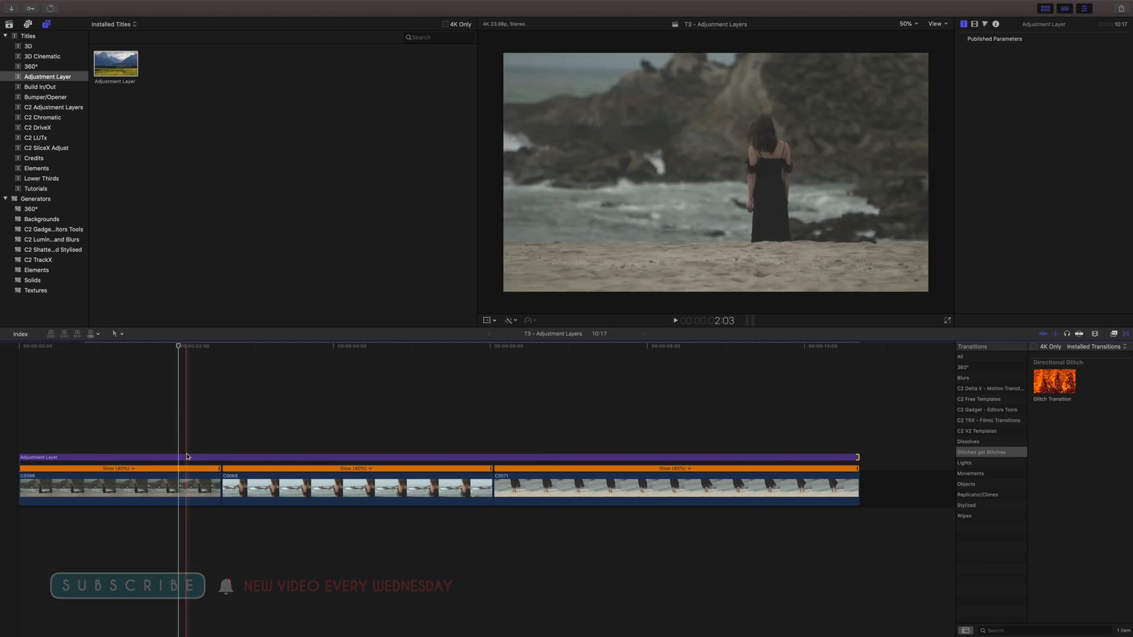
# Select the first beach clip C0066 and adjust its shadows and midtones colour wheels
pyautogui.click(119, 487)
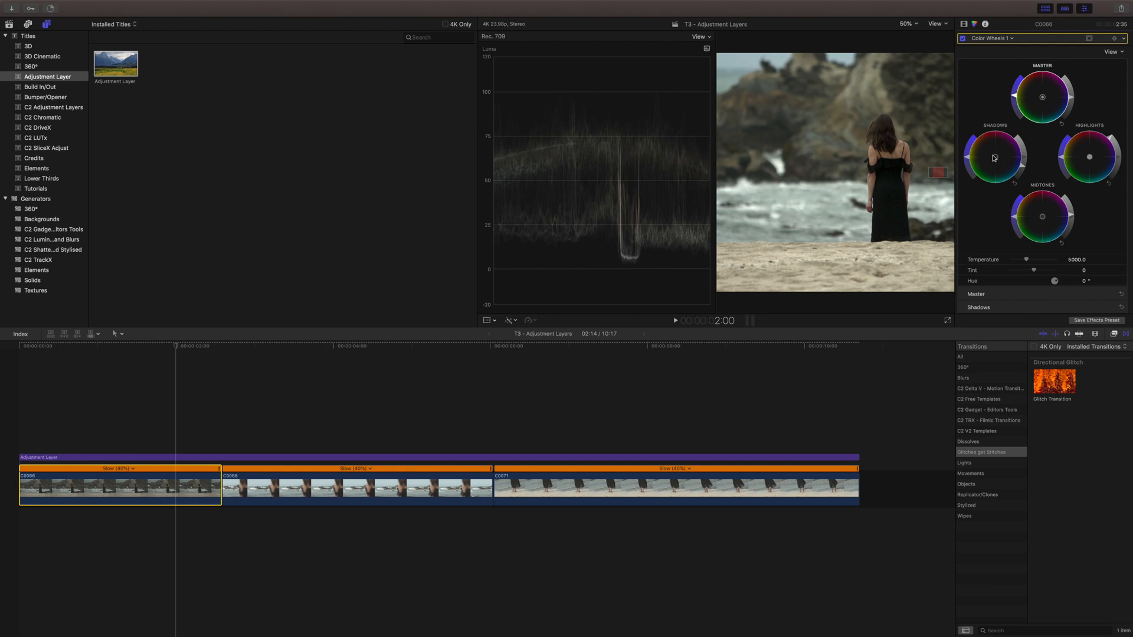
pyautogui.click(992, 38)
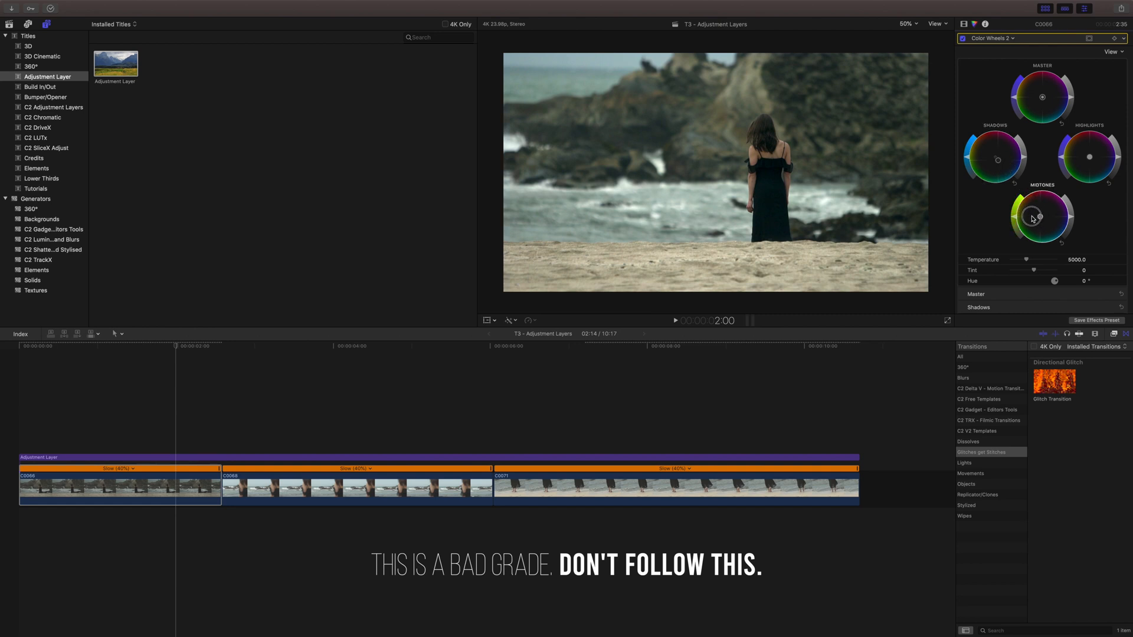
pyautogui.moveTo(1042, 218); pyautogui.dragTo(1032, 207)
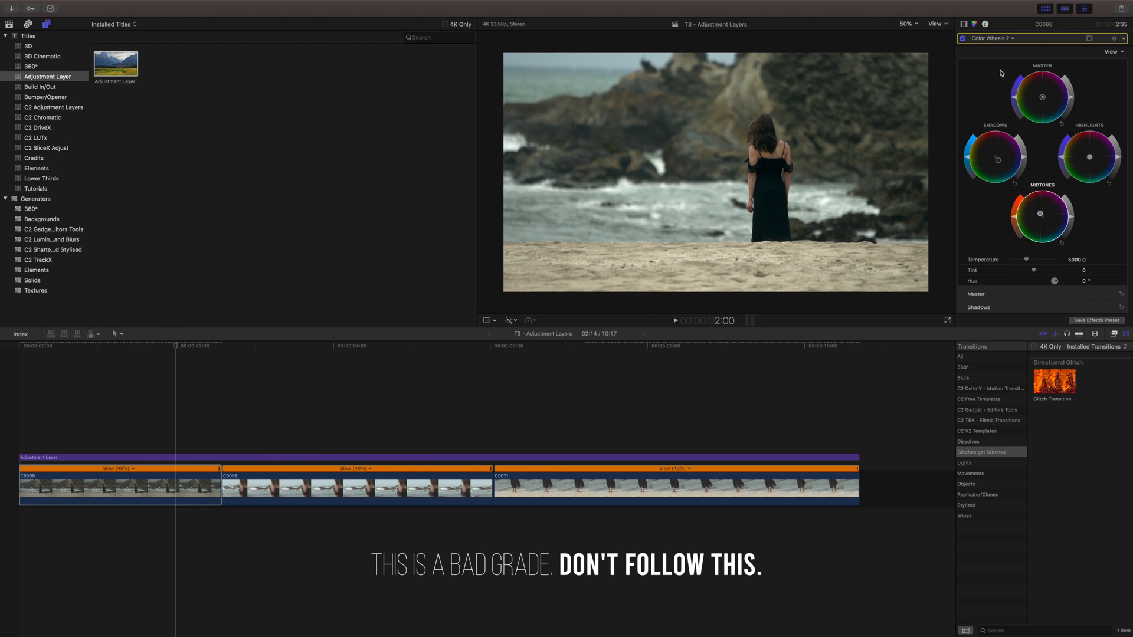
# Add a third Color Wheels correction with an oval shape mask for a vignette
pyautogui.click(1115, 37)
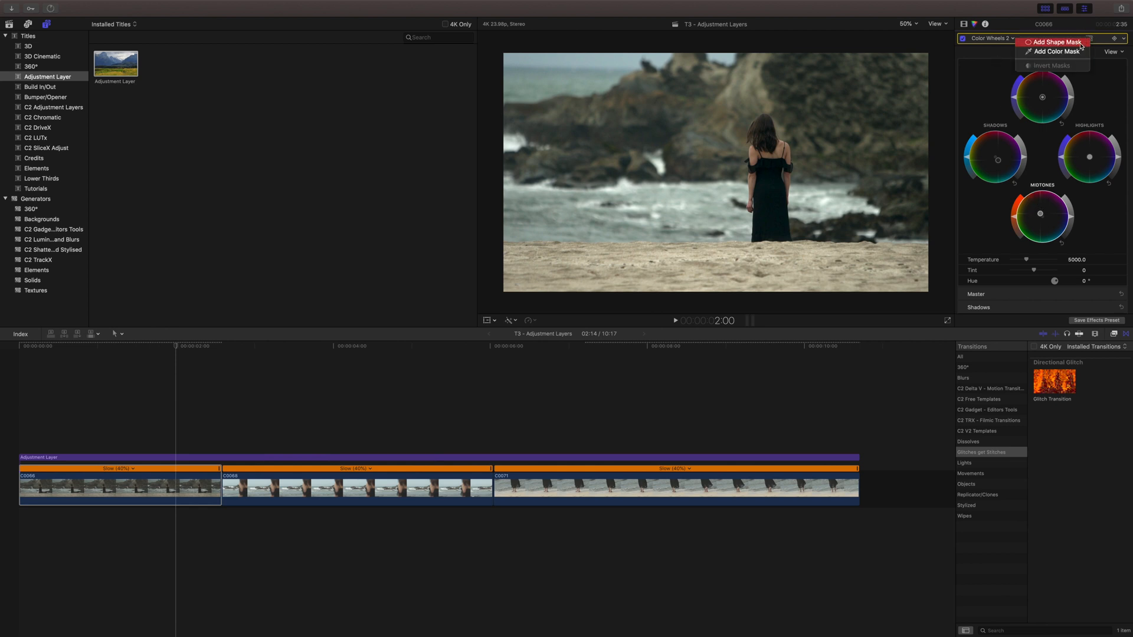
pyautogui.click(992, 38)
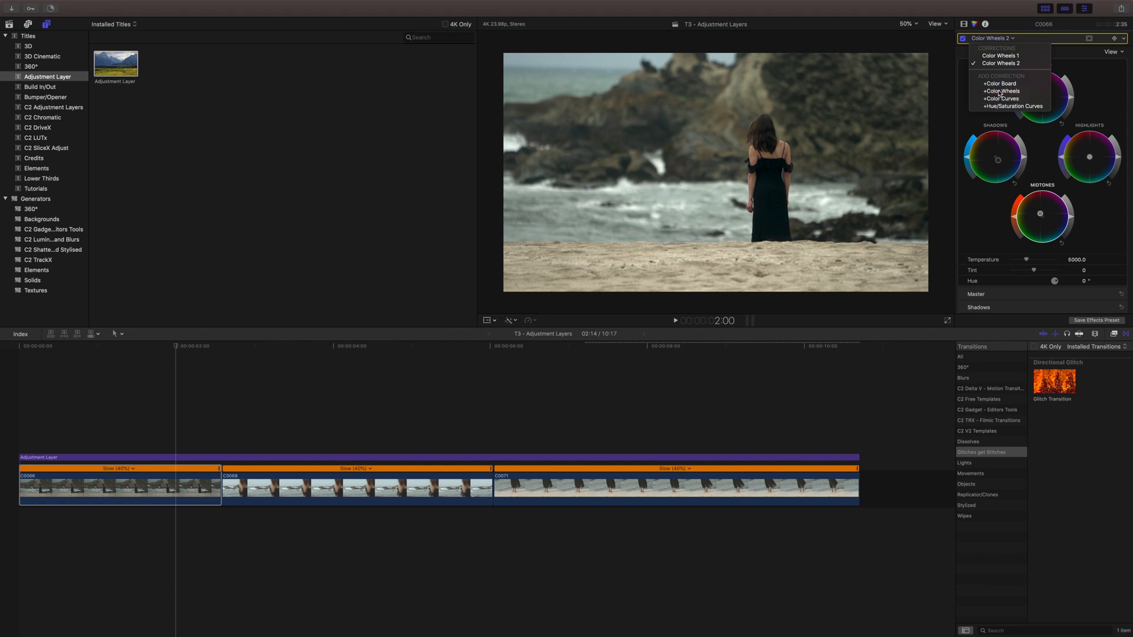
pyautogui.click(1000, 91)
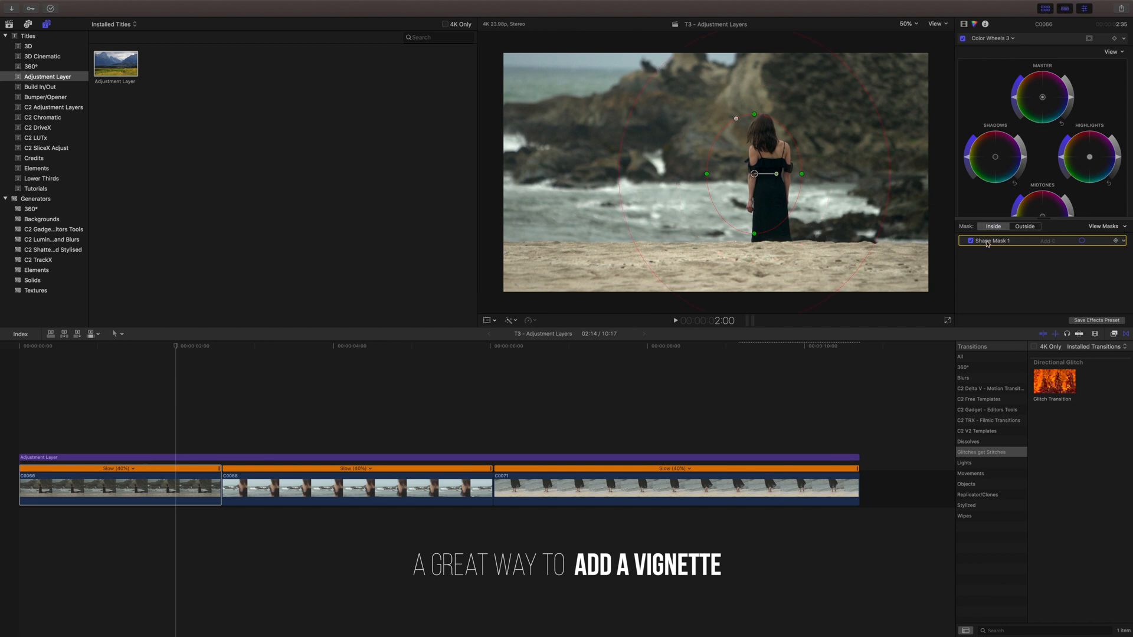
pyautogui.click(1025, 226)
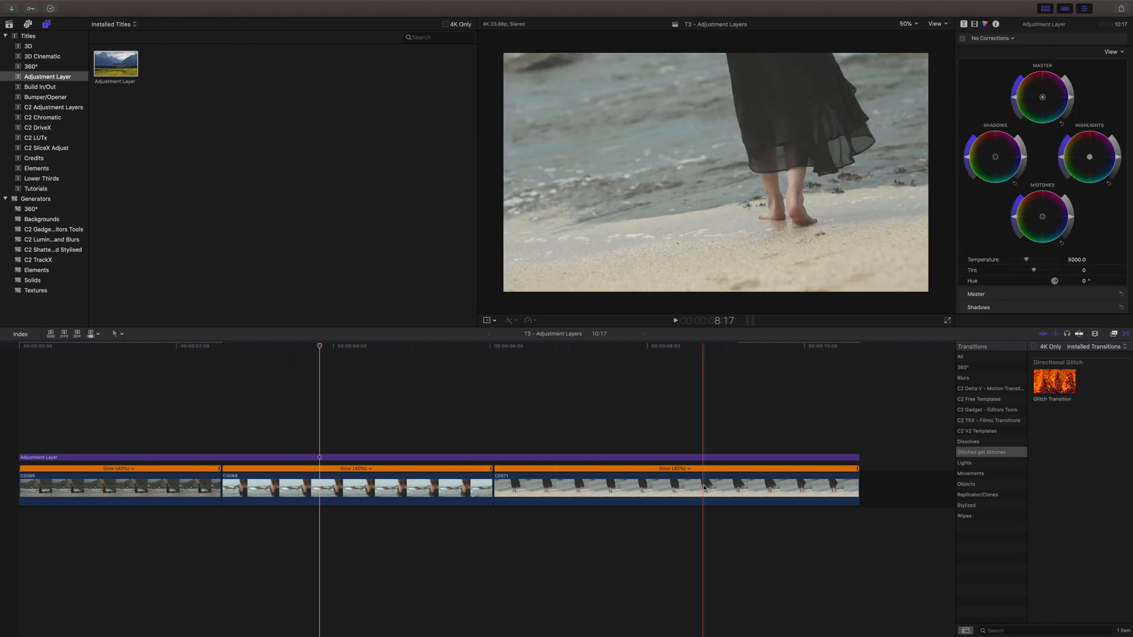
# Paste C0066's colour-wheel corrections onto clip C0068 and onto the adjustment layer
pyautogui.click(242, 461)
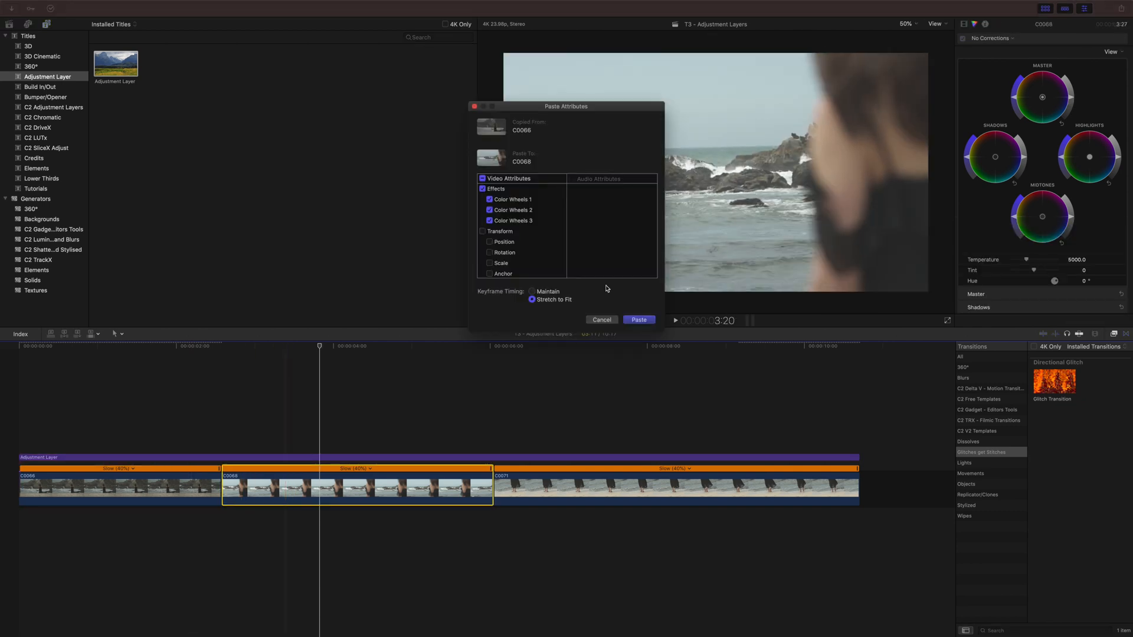
pyautogui.click(639, 320)
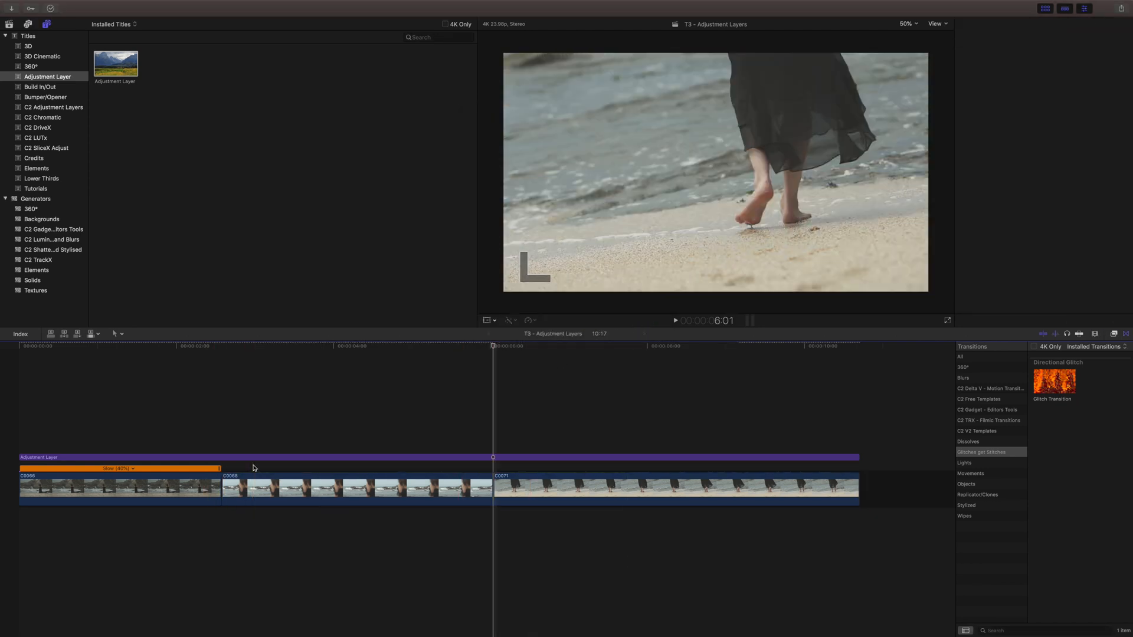
pyautogui.click(289, 457)
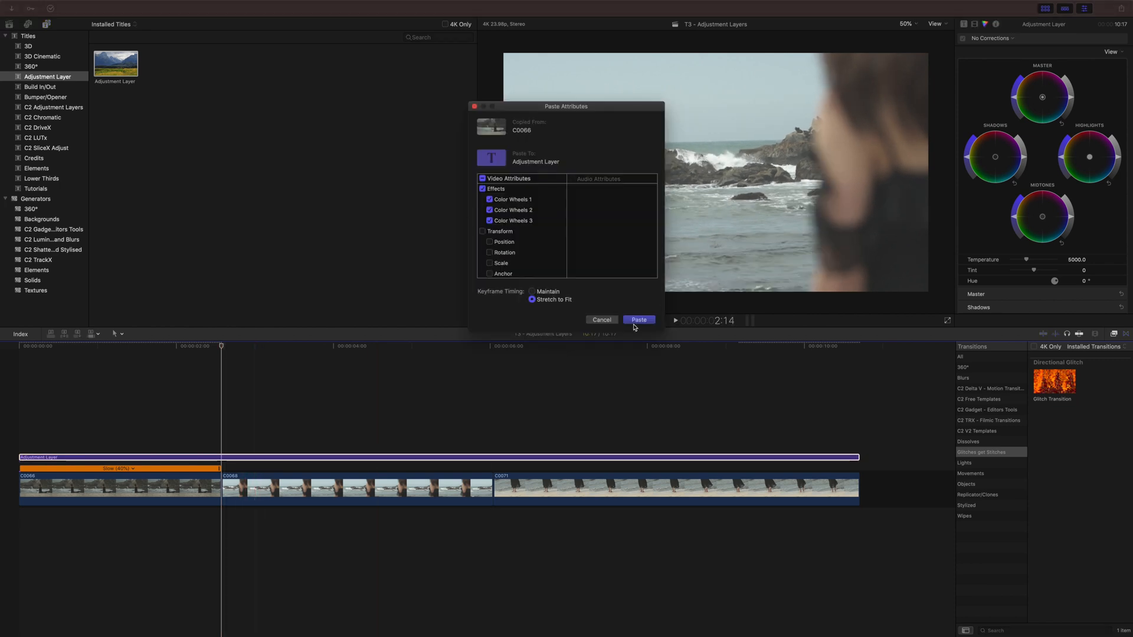
pyautogui.click(637, 320)
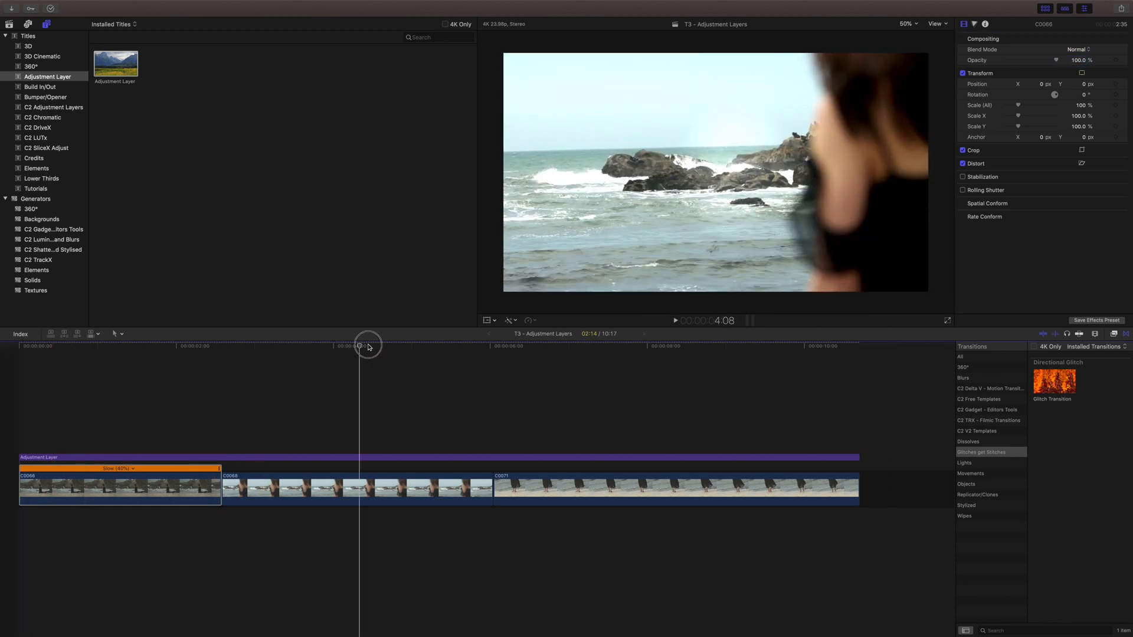
# Select the adjustment layer and apply the Custom LUT effect to it
pyautogui.click(475, 346)
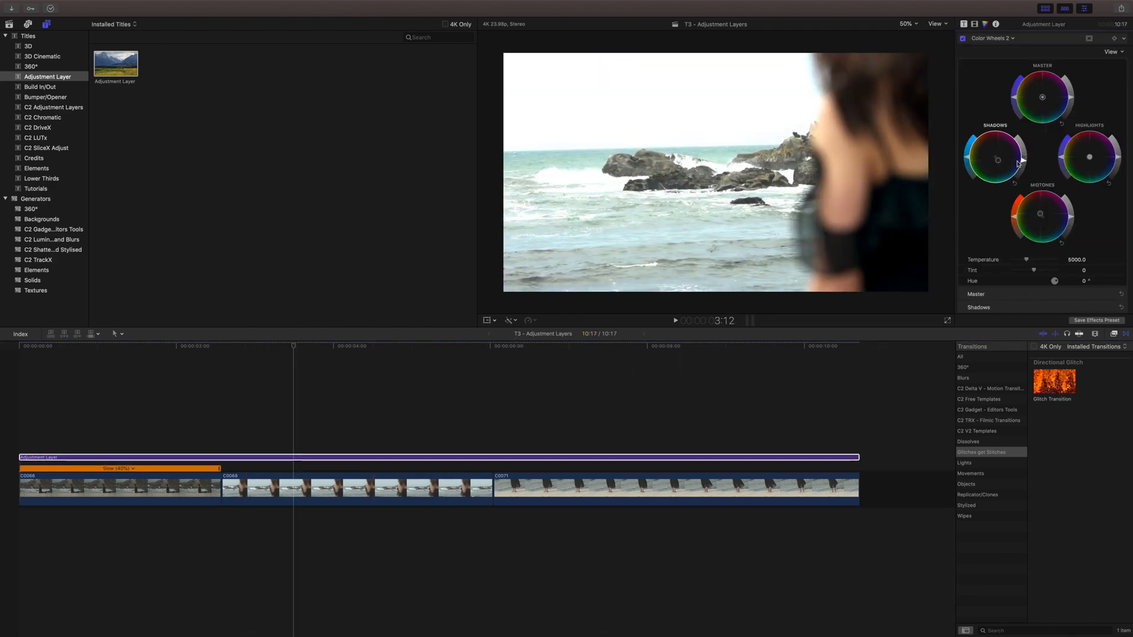
pyautogui.click(354, 487)
pyautogui.write('lut')
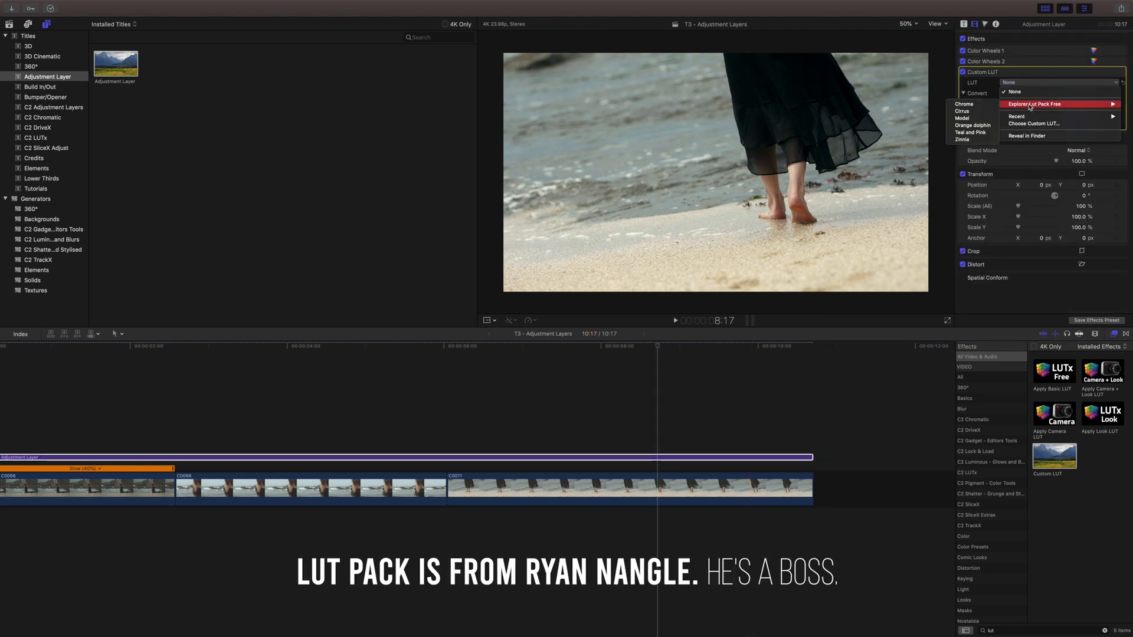
# Choose the Teal and Pink look for the Custom LUT and set its Mix to 0.6
pyautogui.click(971, 133)
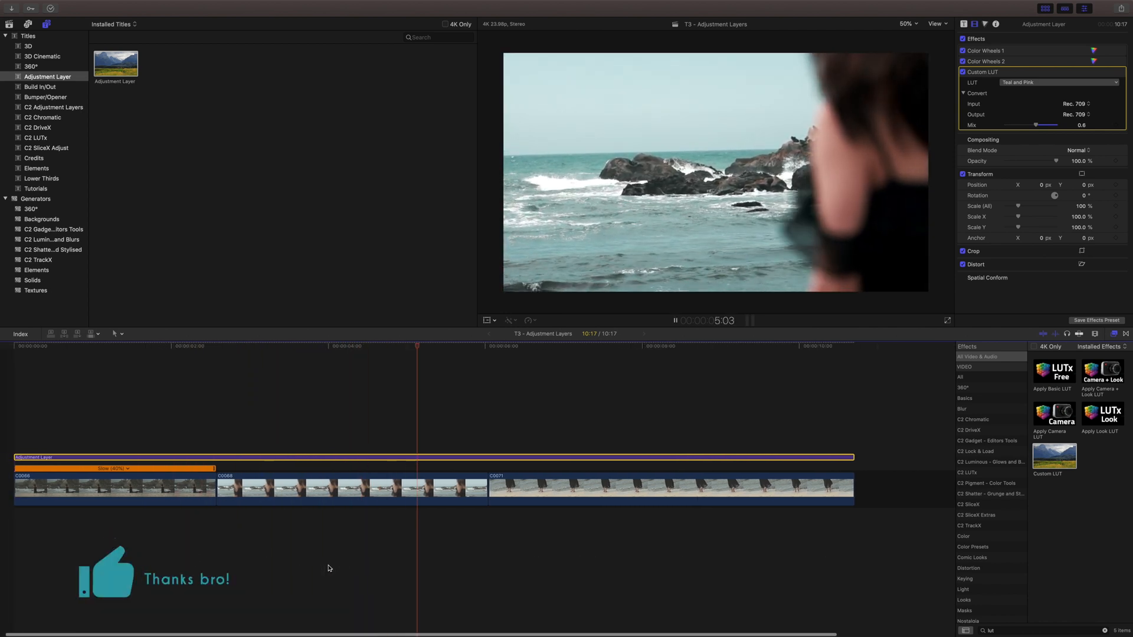
pyautogui.click(530, 345)
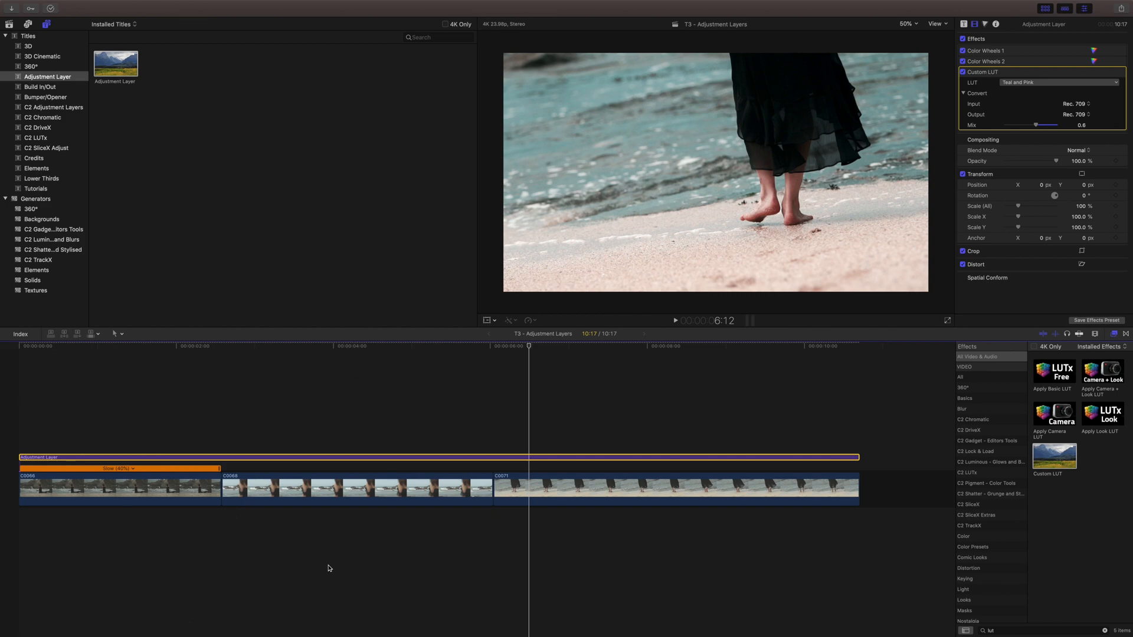
pyautogui.click(398, 347)
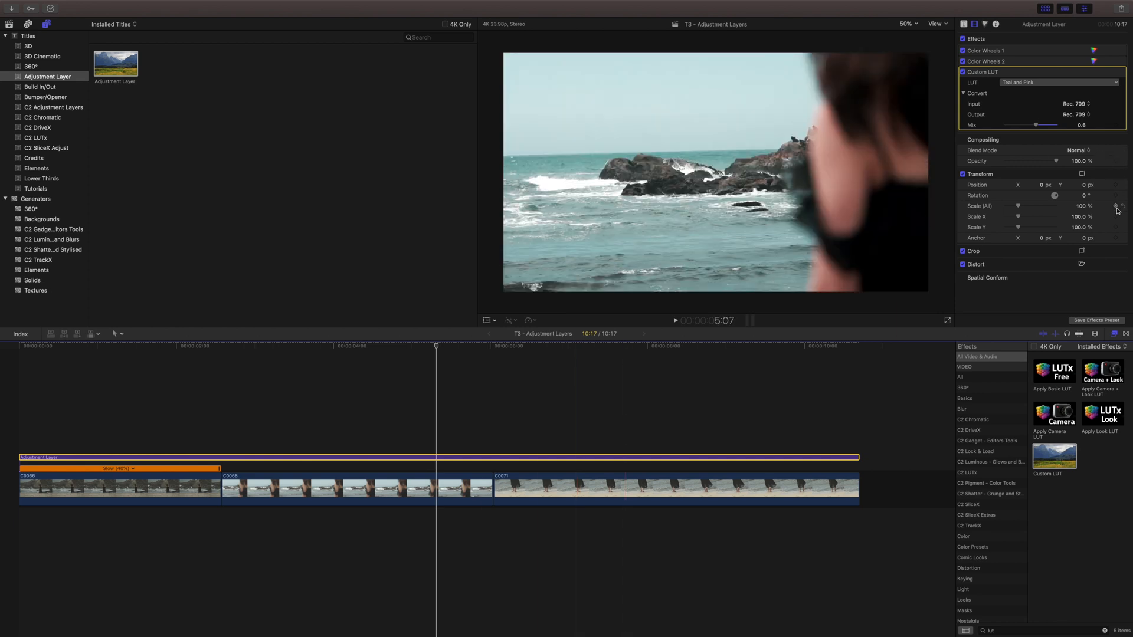
pyautogui.click(588, 346)
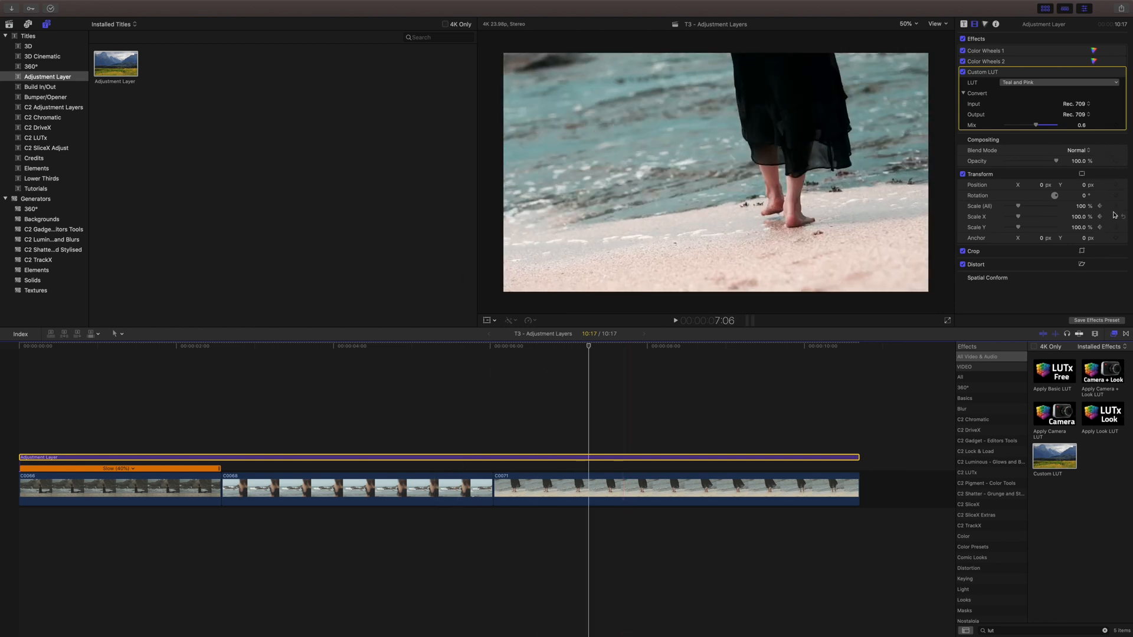
pyautogui.write('110')
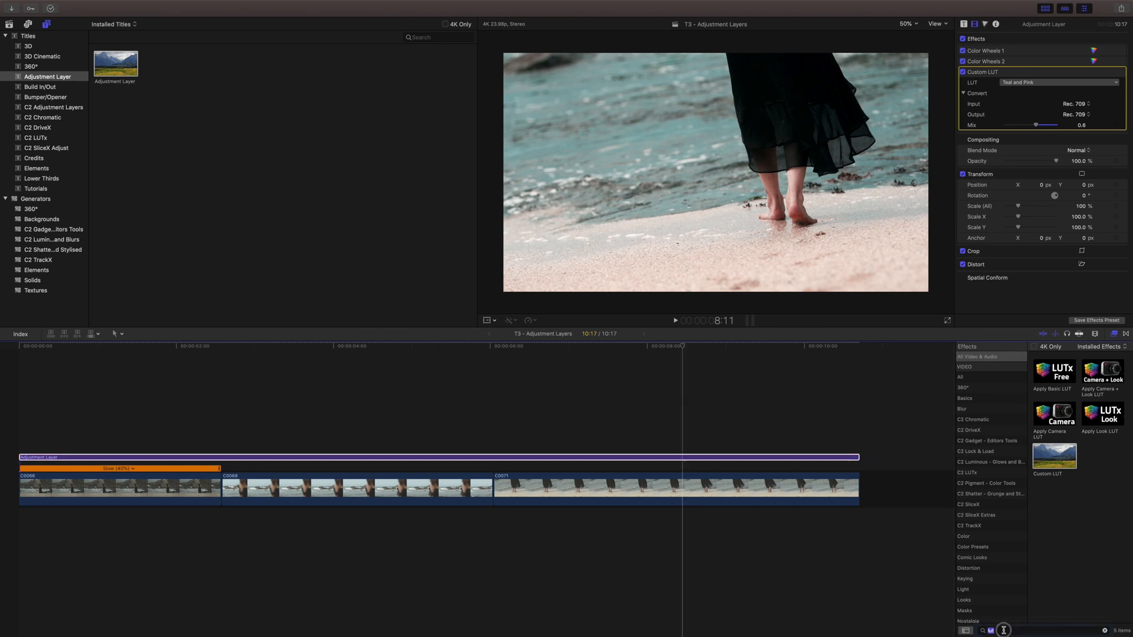
# Apply the Letterbox effect at 2.35:1 to the adjustment layer and check the clips beneath
pyautogui.write('letterbox')
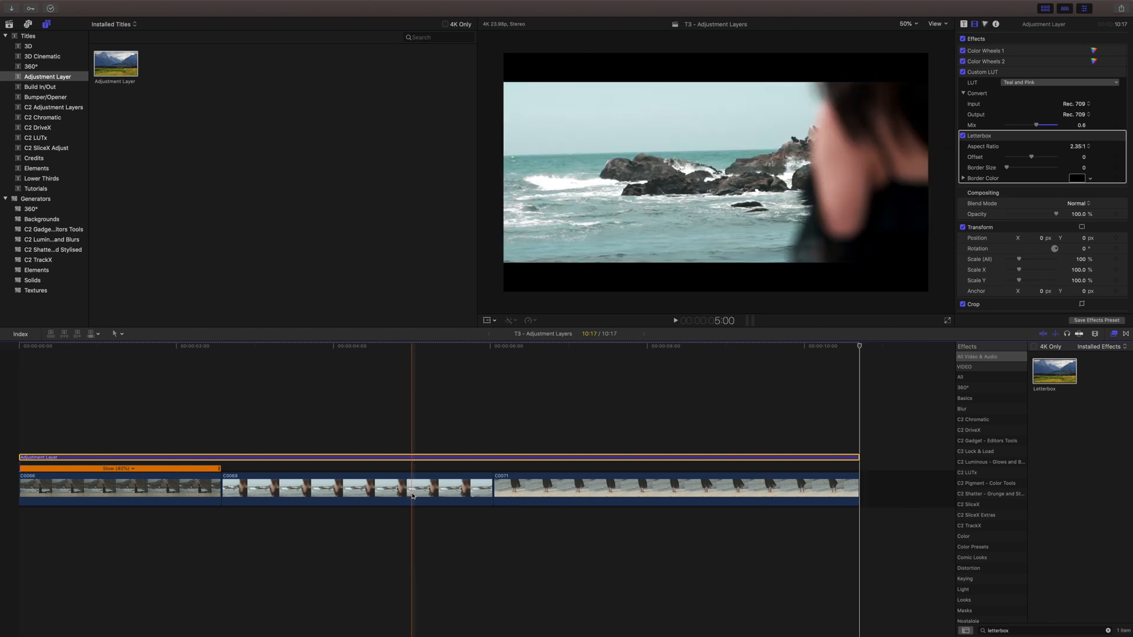
pyautogui.click(358, 487)
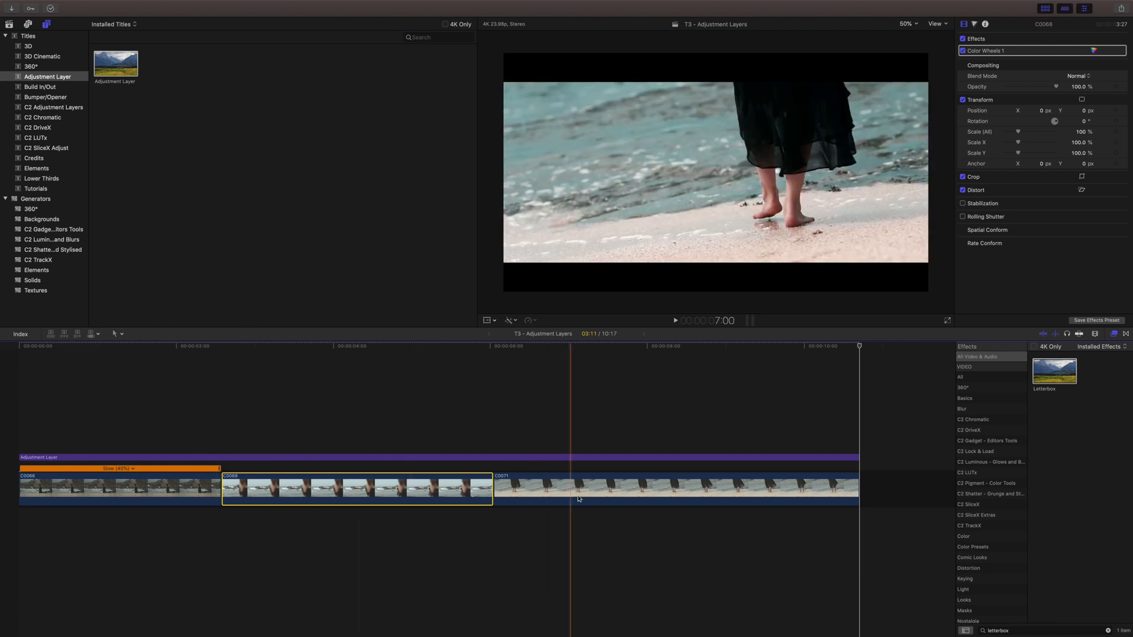
pyautogui.click(650, 487)
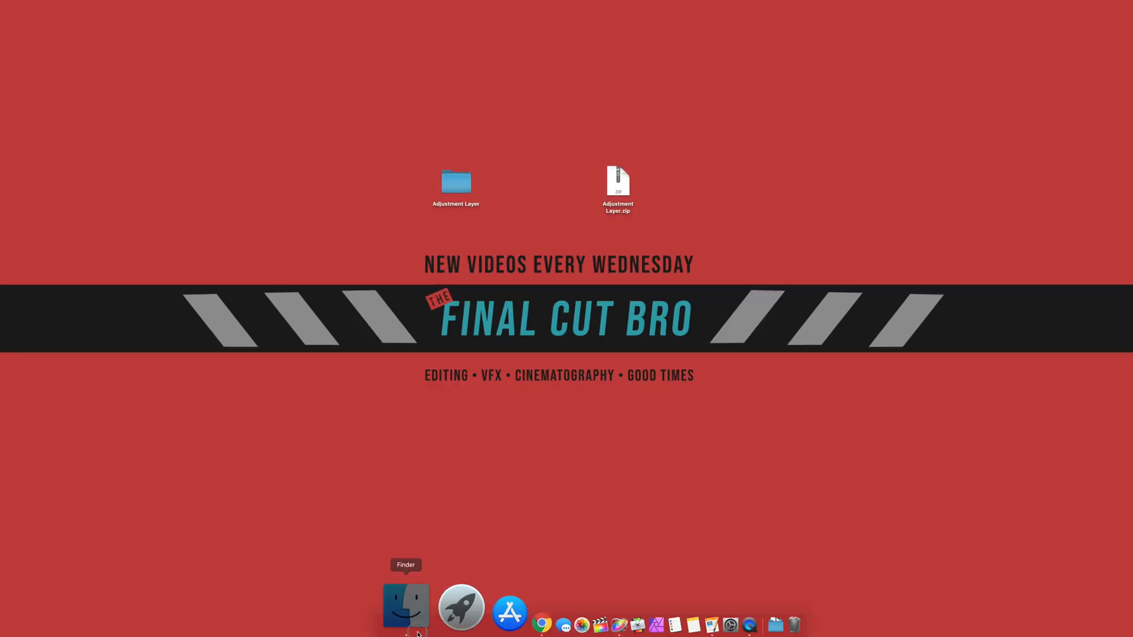
# In Finder, move the Adjustment Layer folder into Motion Templates > Titles beside Tutorials
pyautogui.click(405, 605)
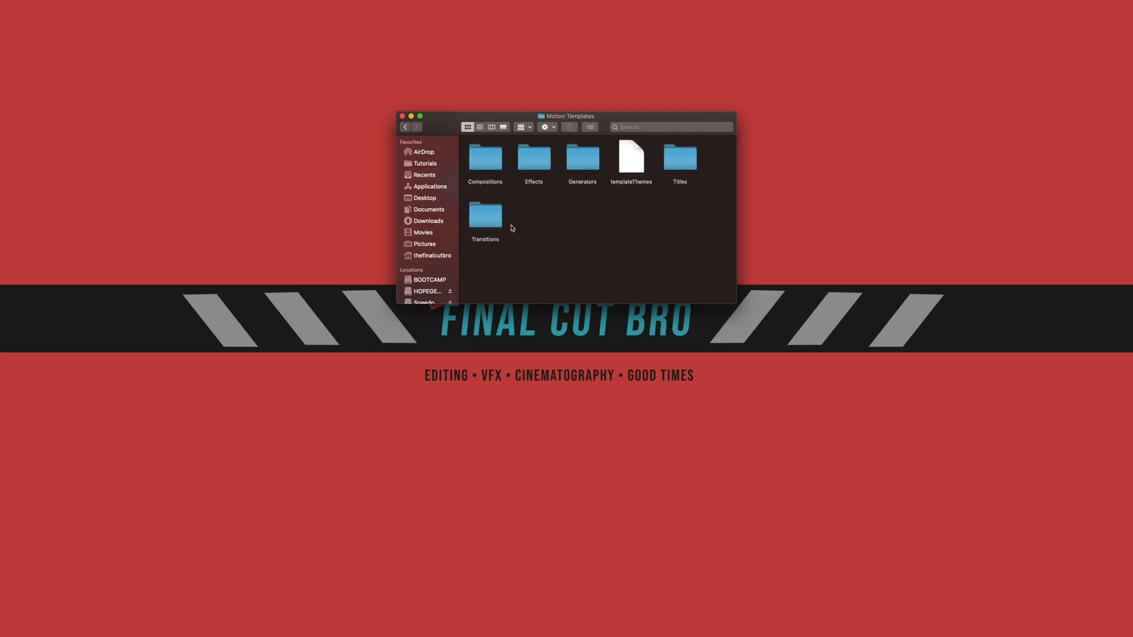
pyautogui.moveTo(682, 187)
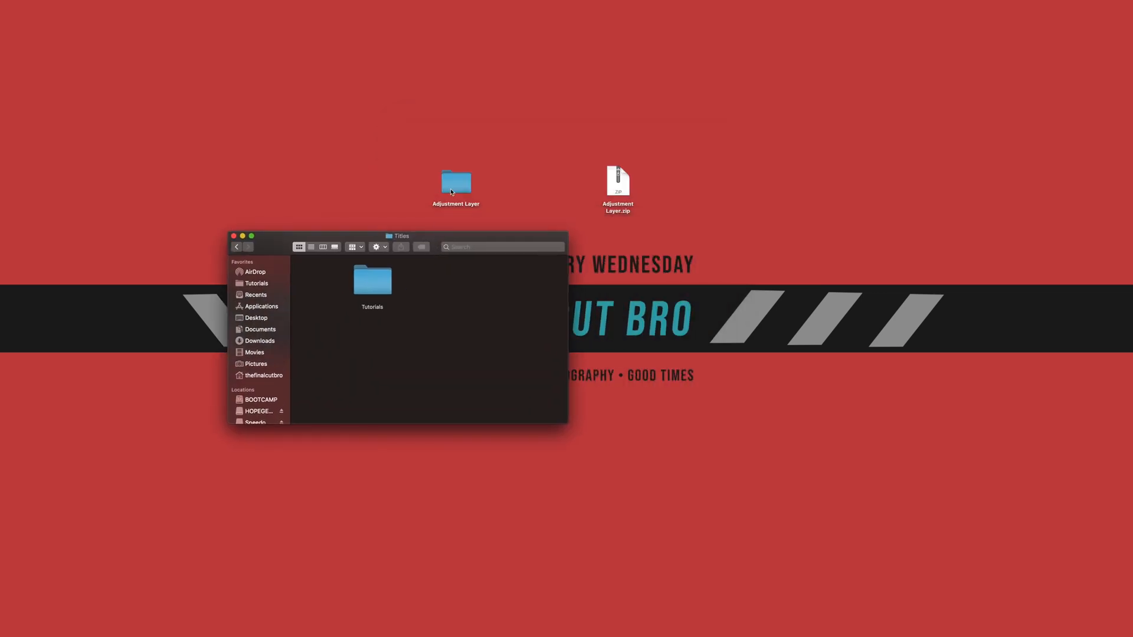
pyautogui.moveTo(456, 183); pyautogui.dragTo(319, 282)
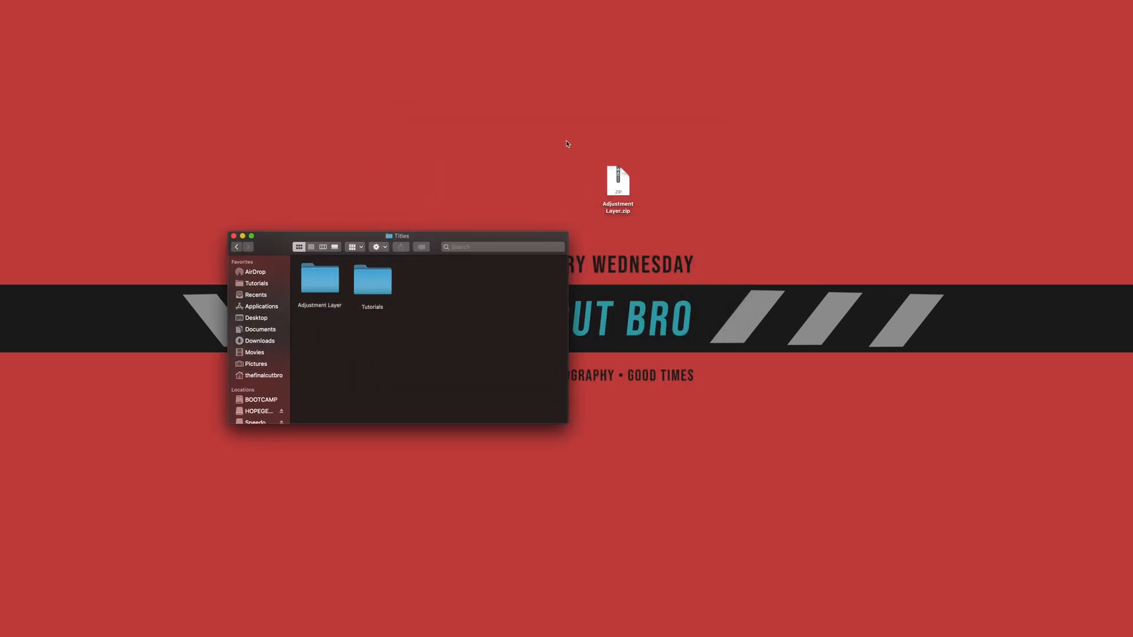